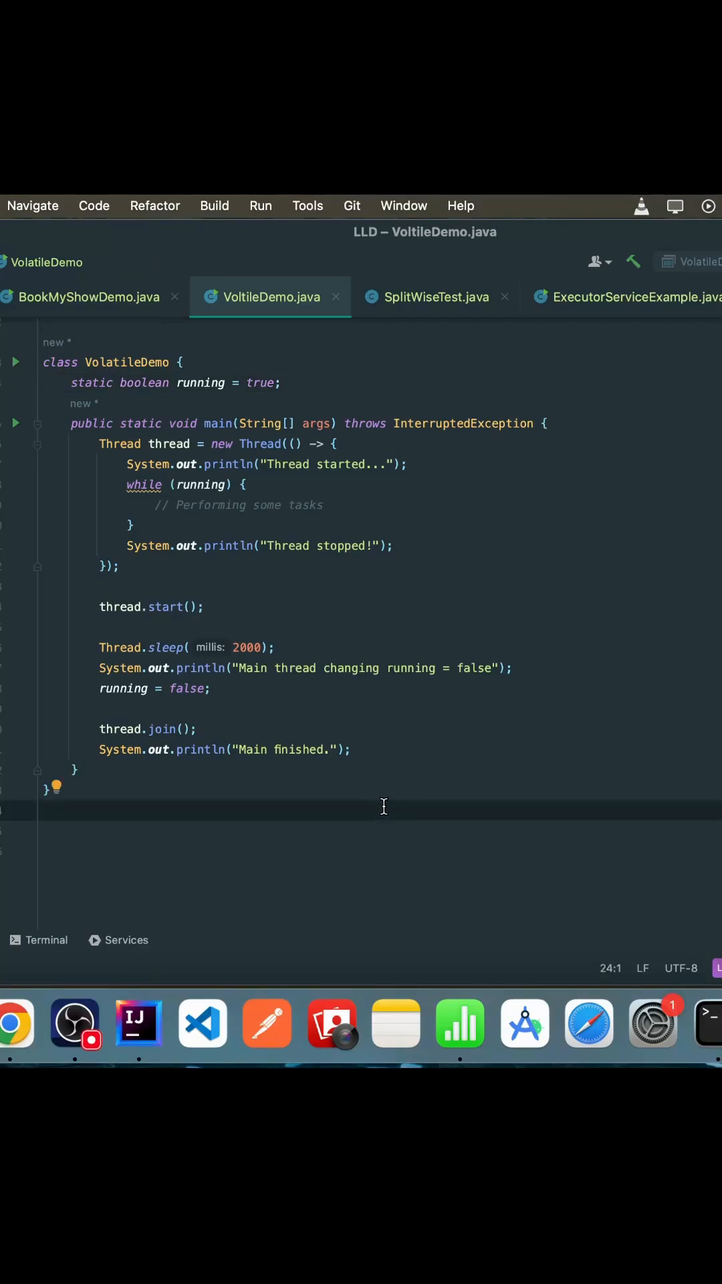
pyautogui.moveTo(142, 567)
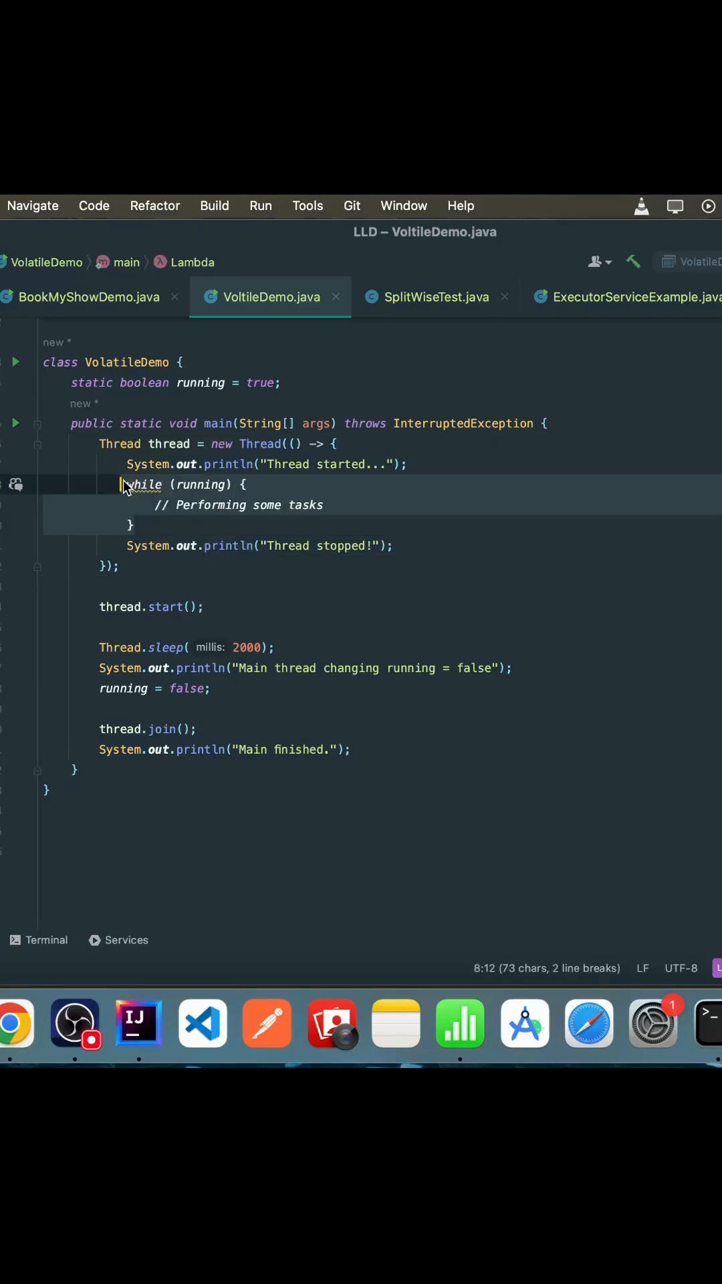
pyautogui.moveTo(211, 492)
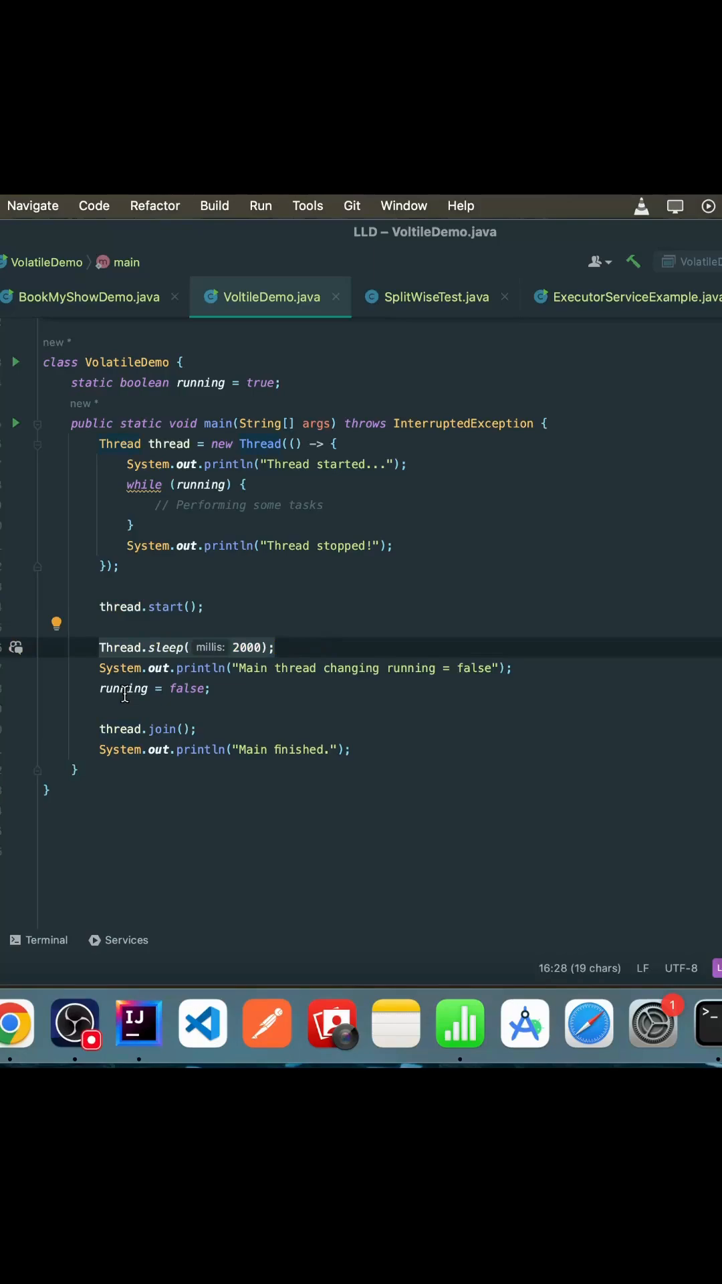
# Run VolatileDemo's main method; output shows 'Thread started...' but no stop message.
pyautogui.click(211, 689)
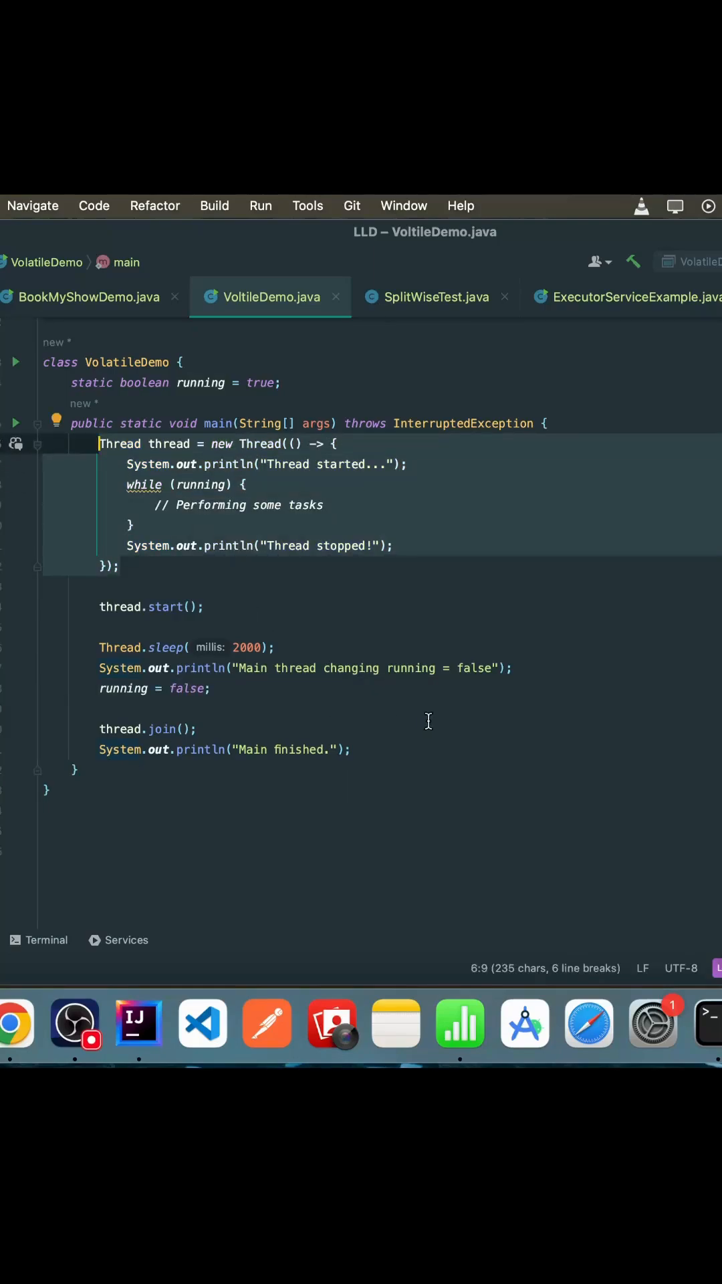
pyautogui.click(229, 566)
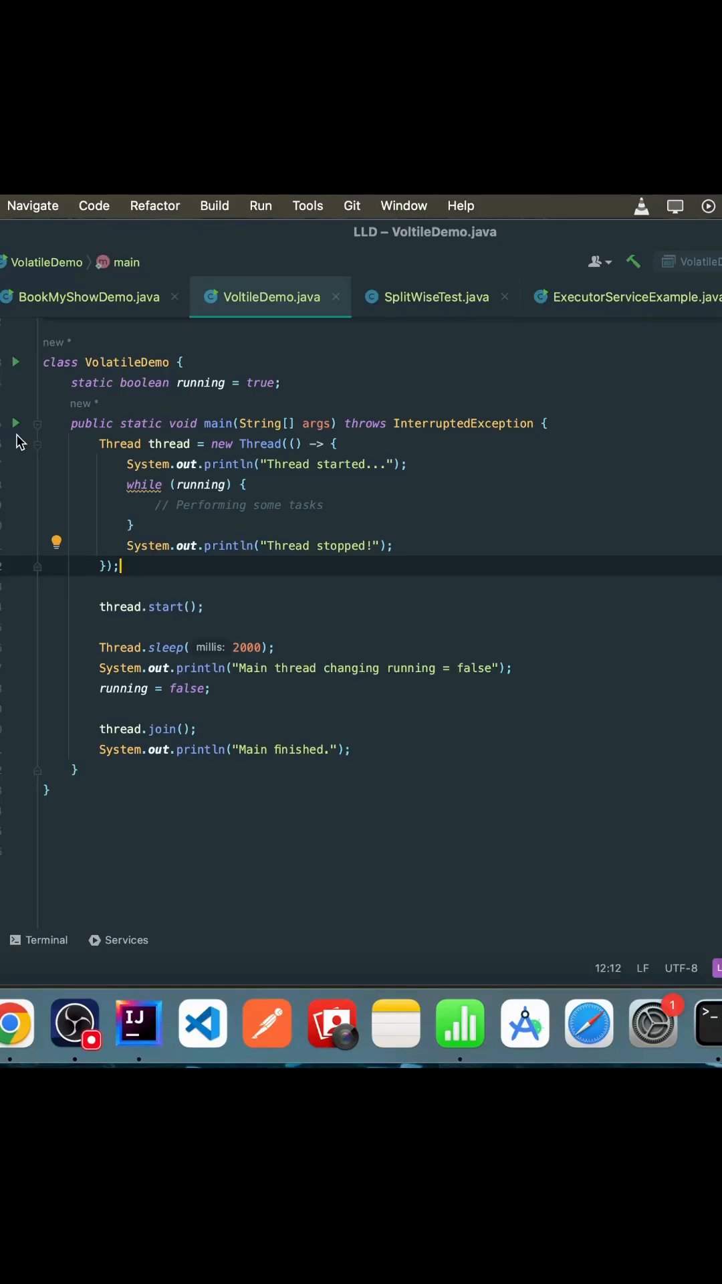
pyautogui.moveTo(88, 427)
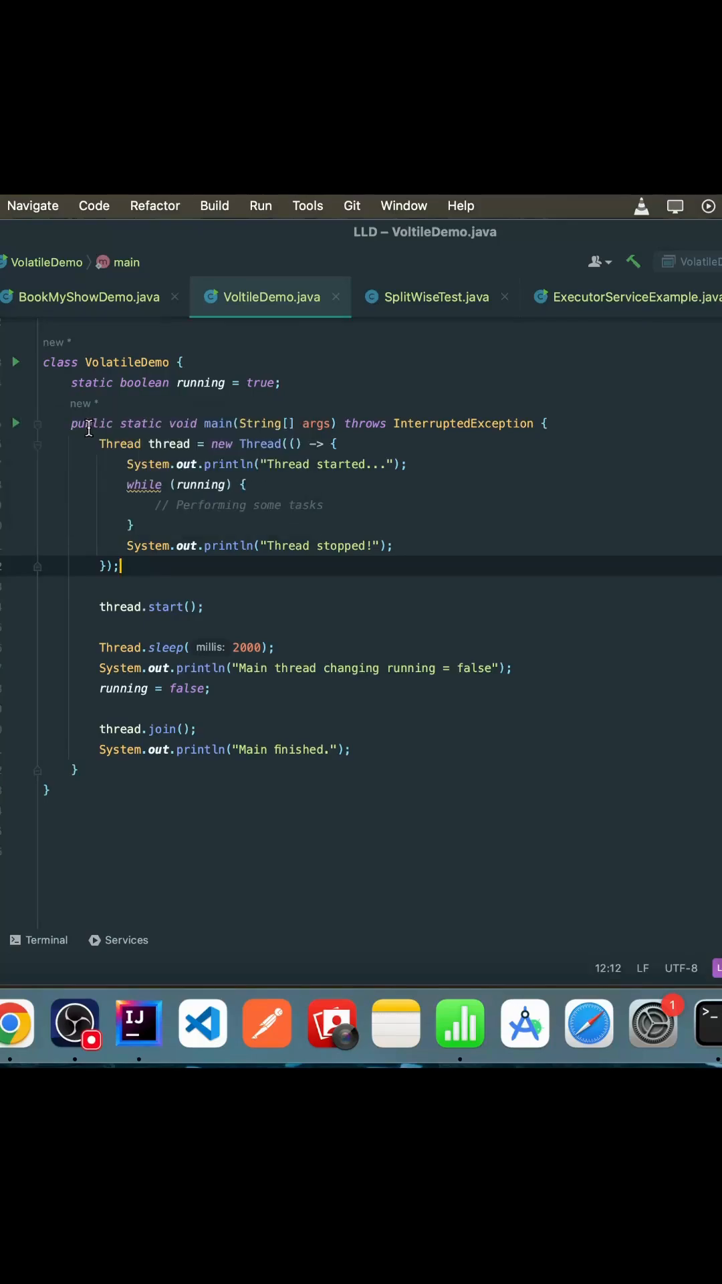
pyautogui.click(707, 205)
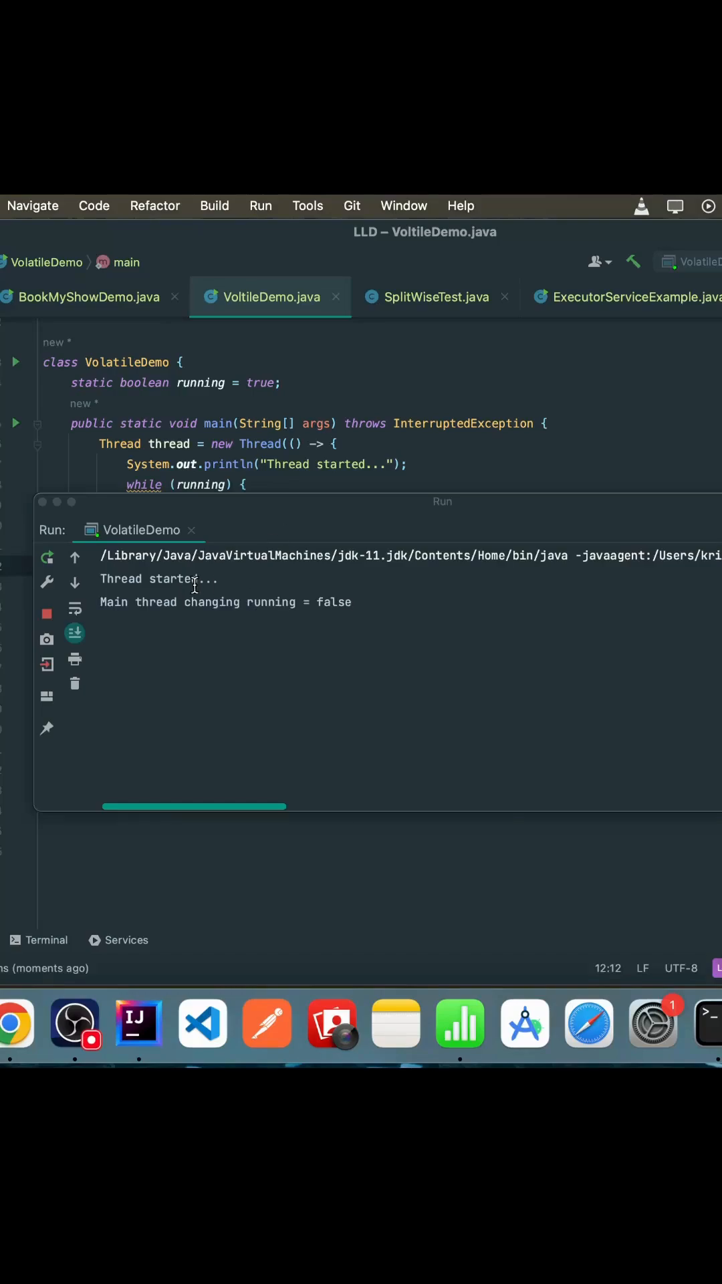
pyautogui.moveTo(361, 604)
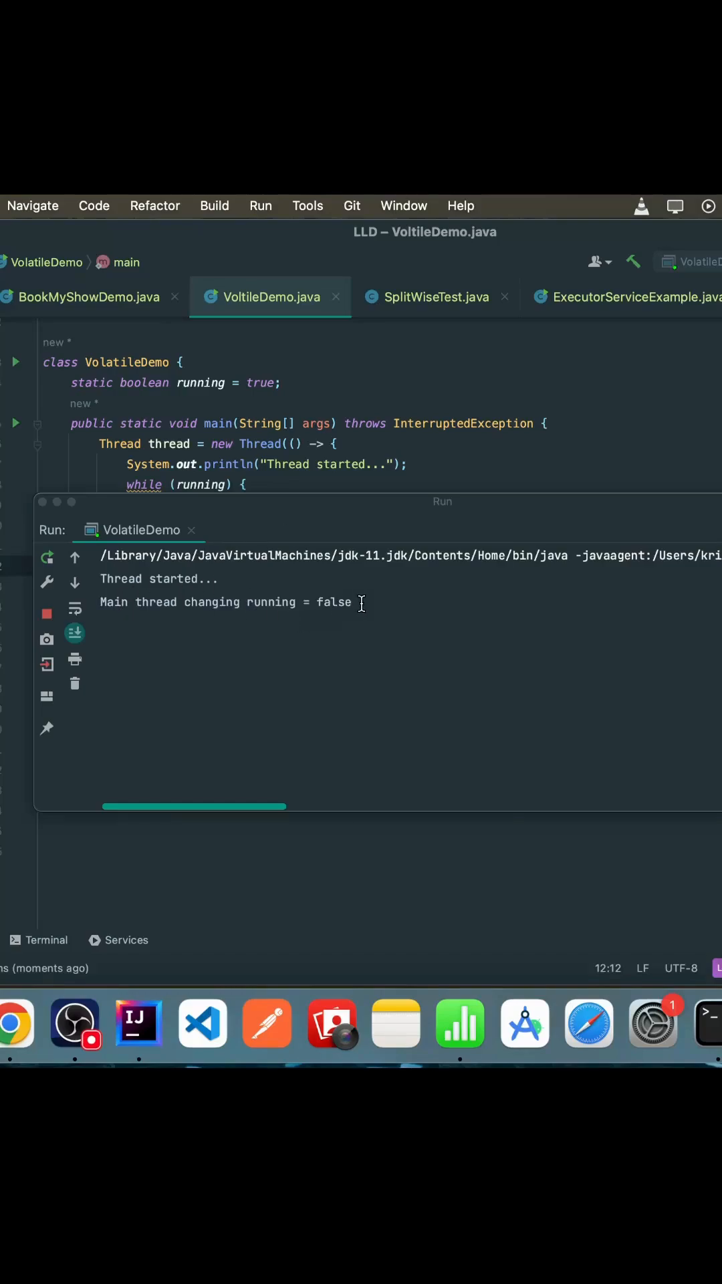
pyautogui.moveTo(285, 653)
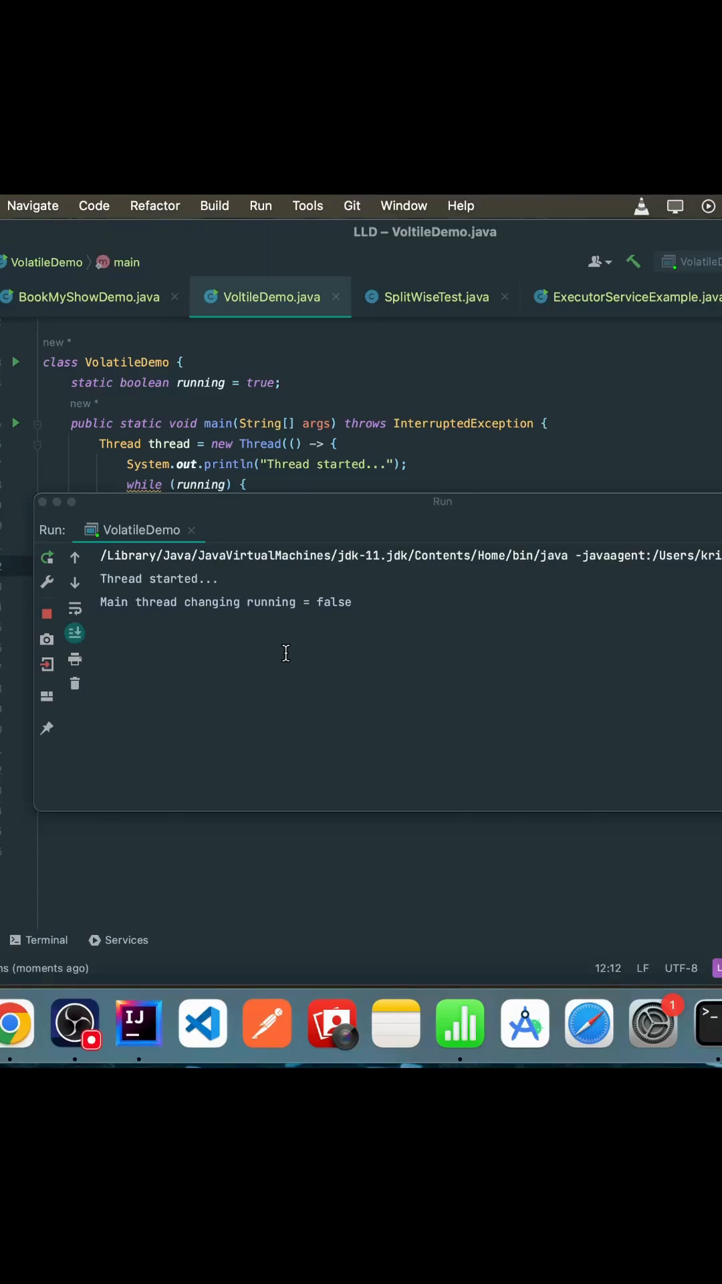
pyautogui.moveTo(259, 495)
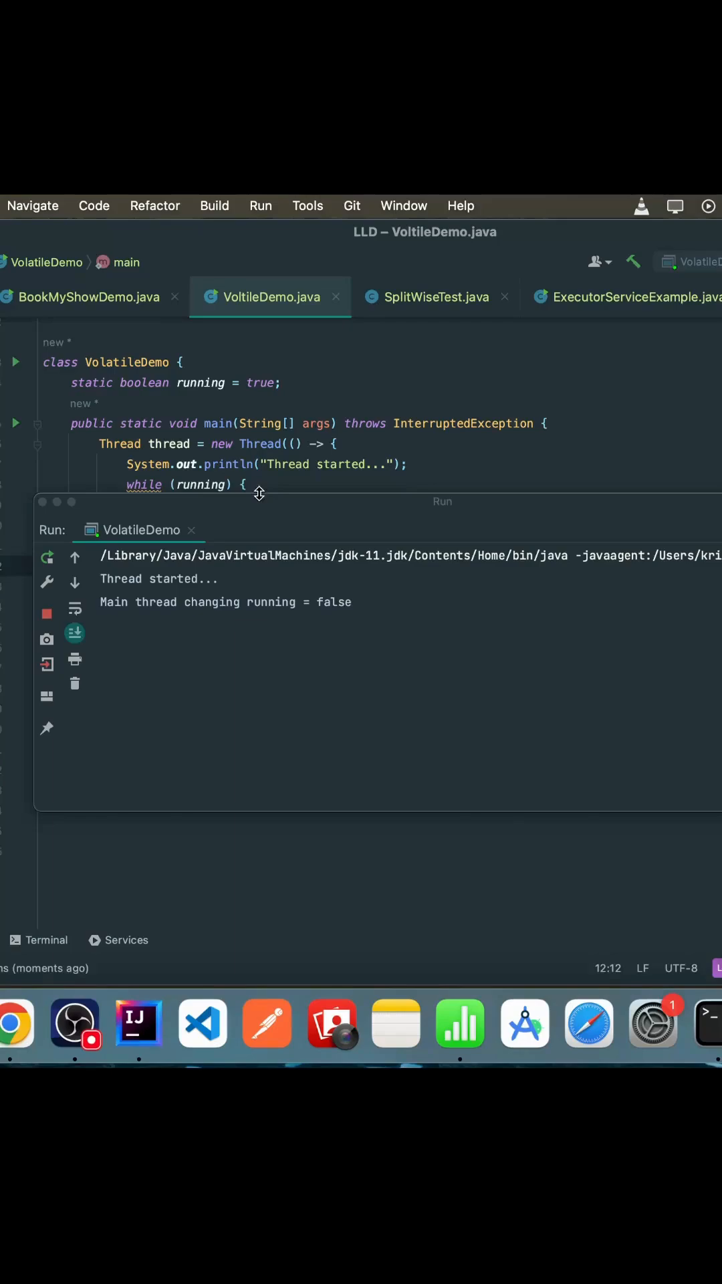
pyautogui.moveTo(262, 504)
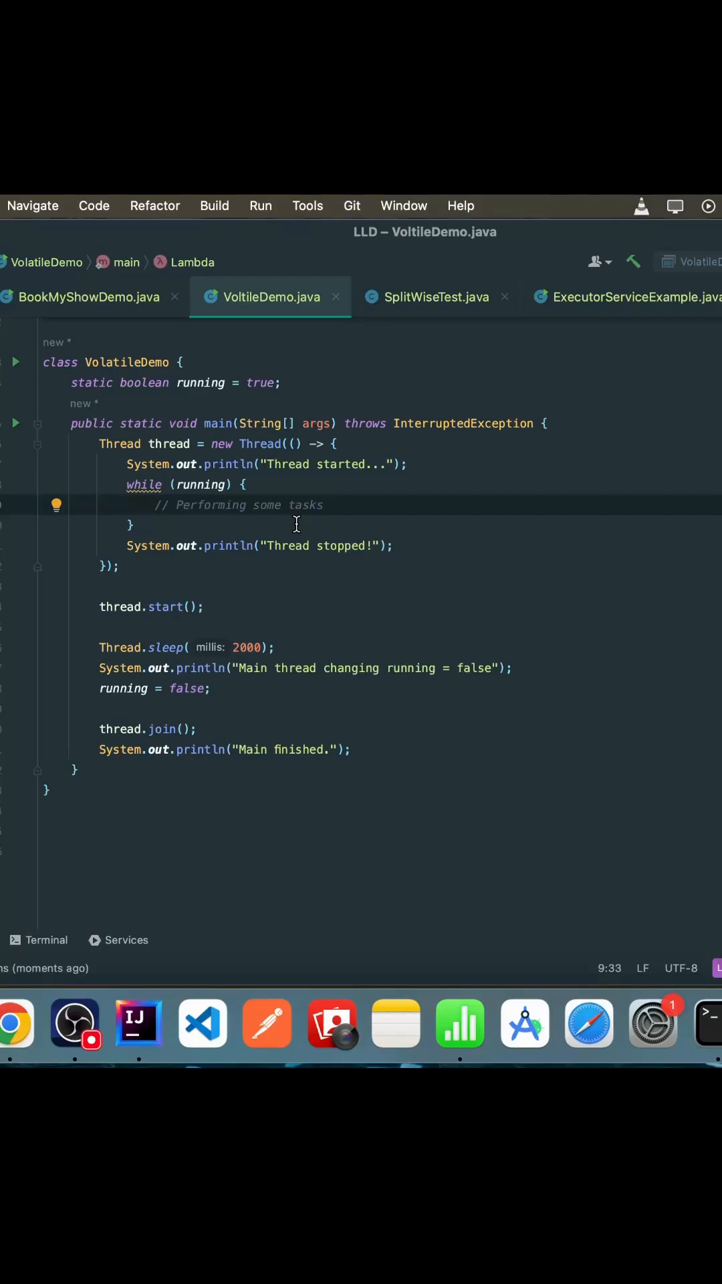
pyautogui.moveTo(260, 431)
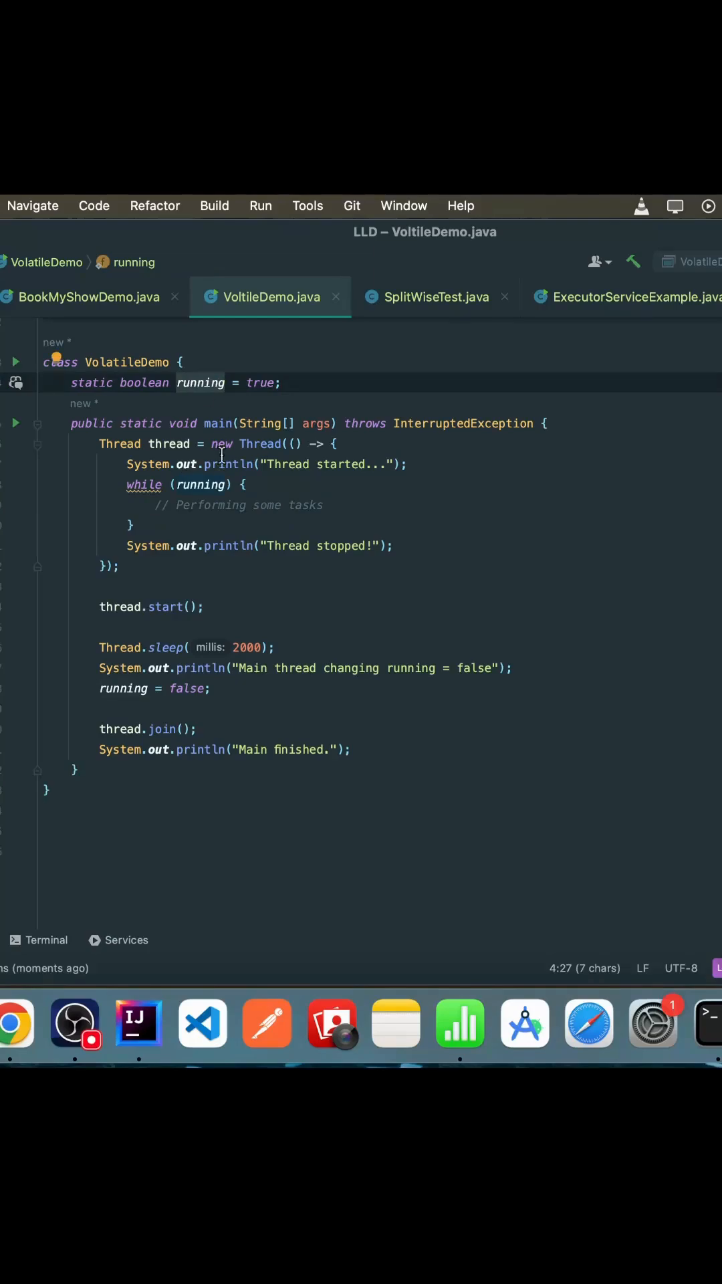
pyautogui.moveTo(283, 520)
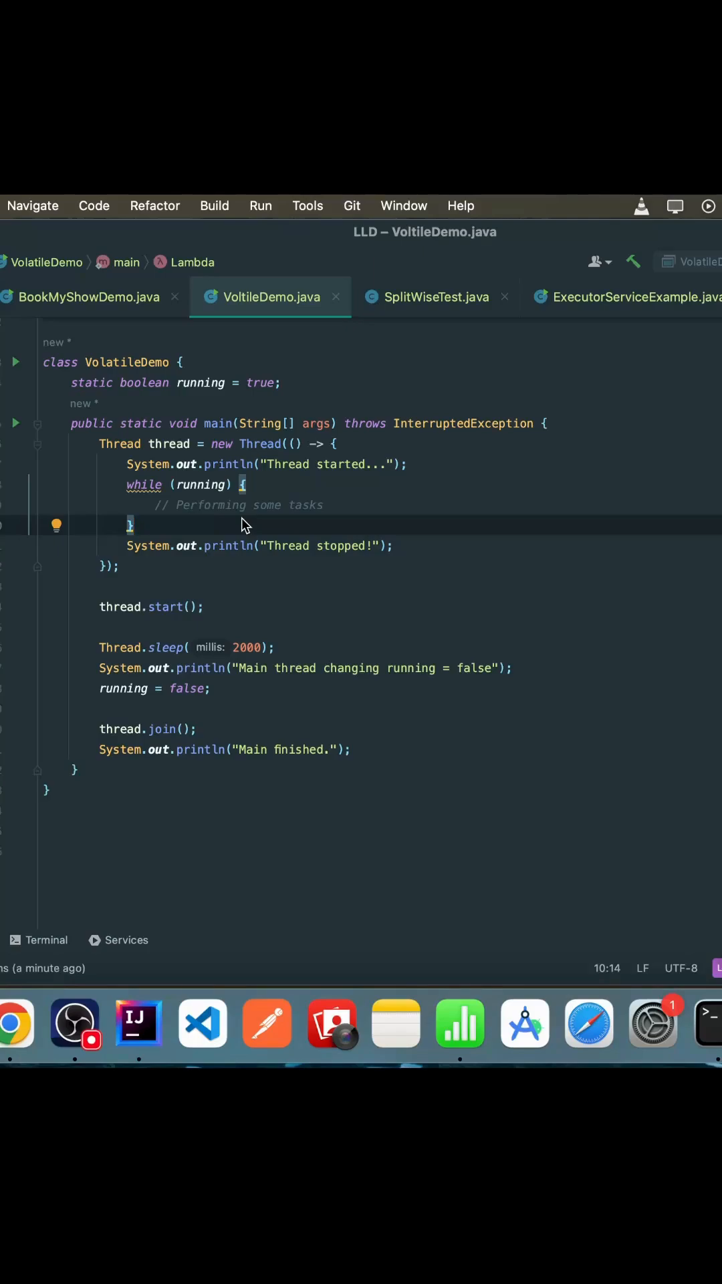
pyautogui.click(194, 588)
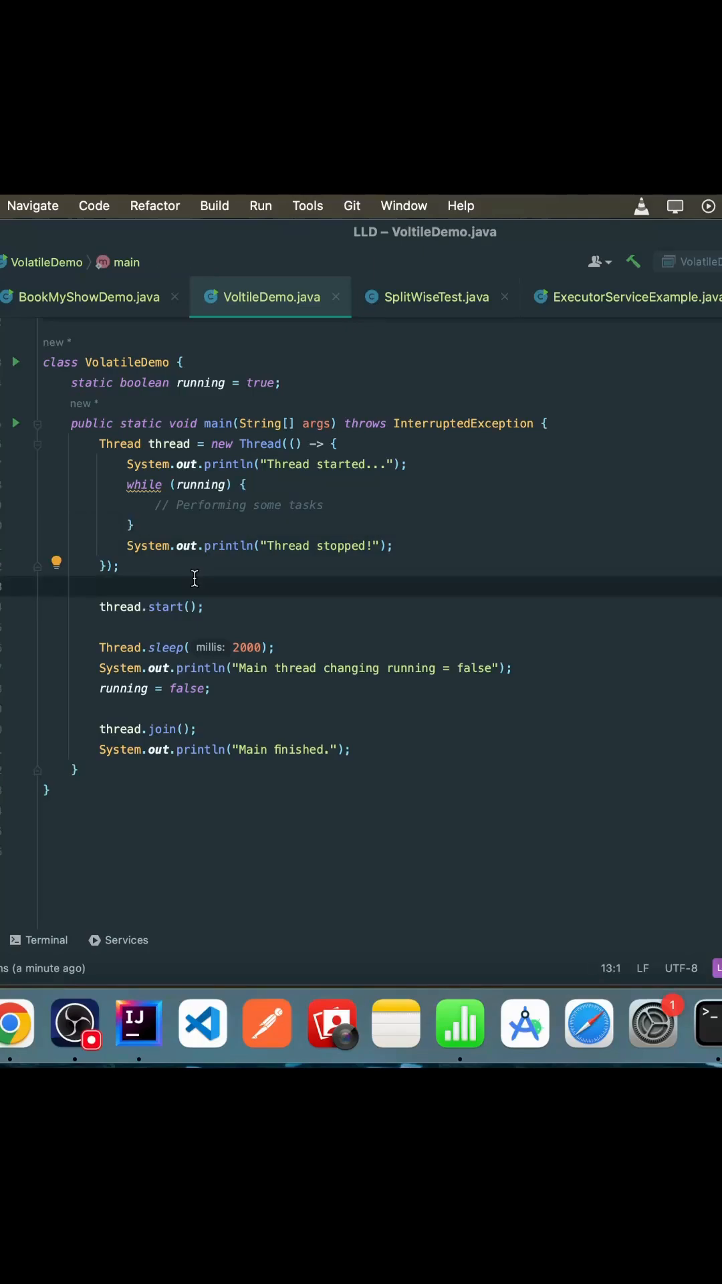
pyautogui.click(124, 464)
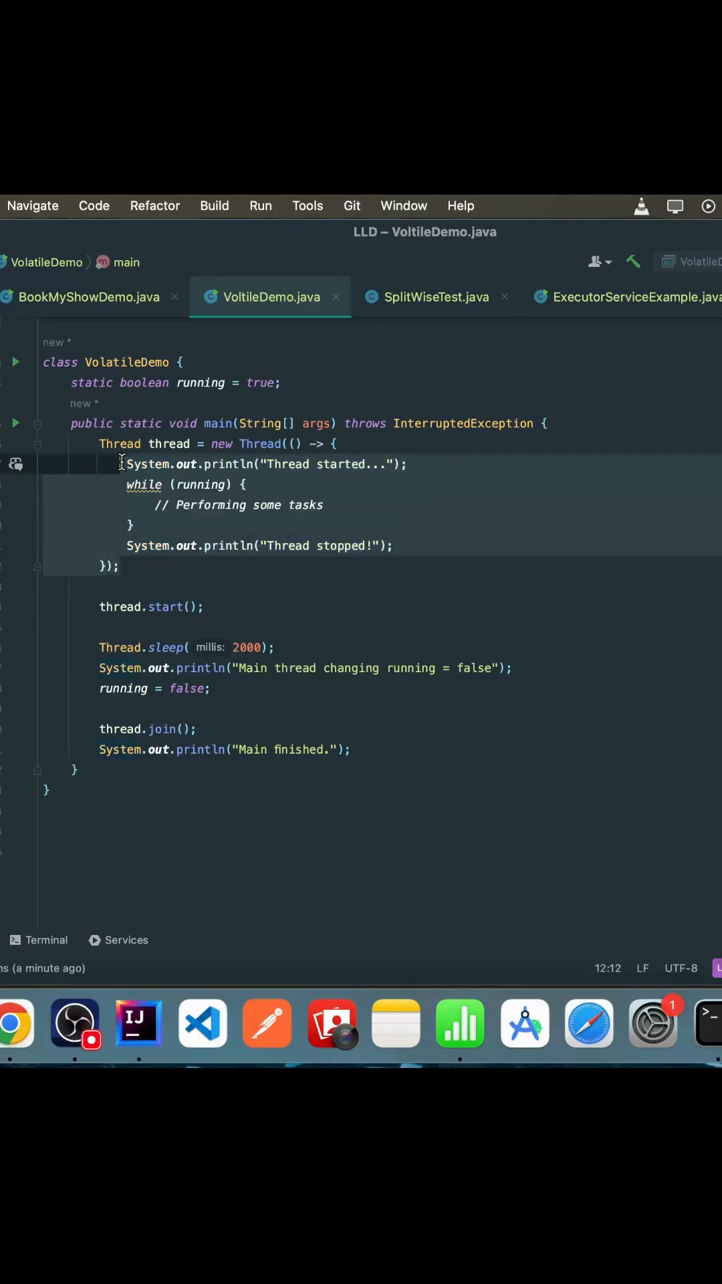
pyautogui.click(179, 566)
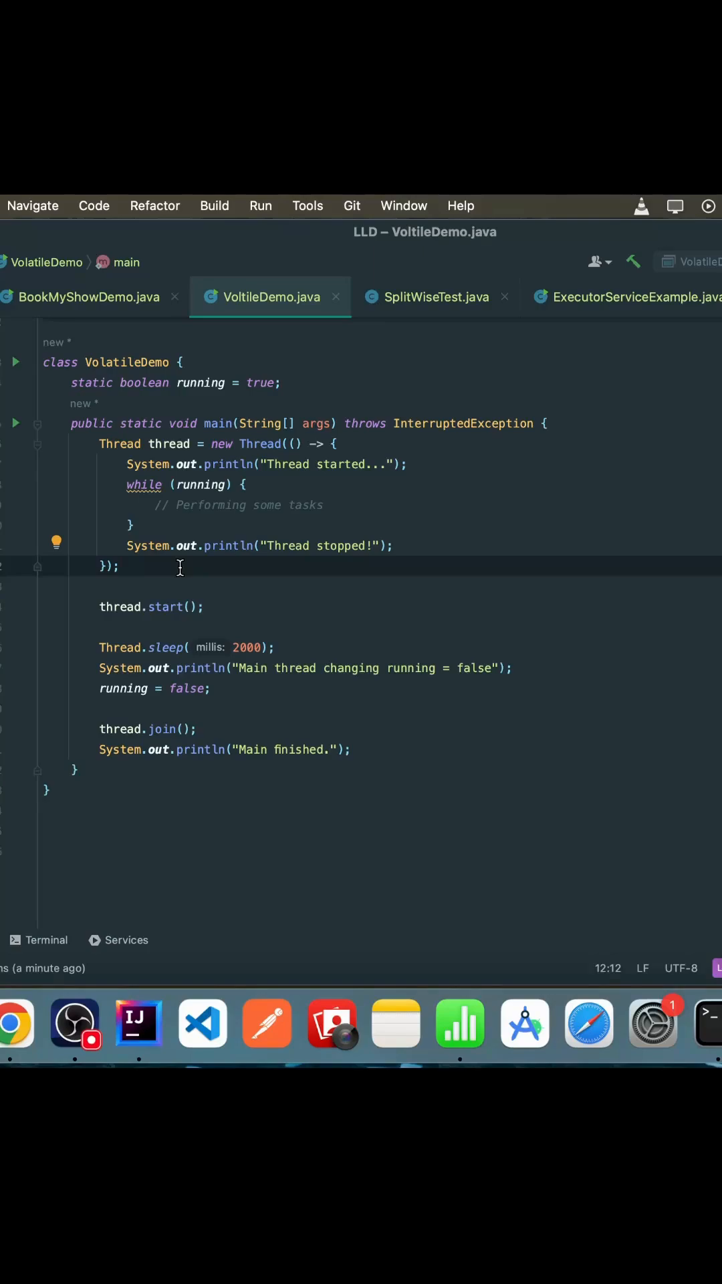
pyautogui.doubleClick(200, 382)
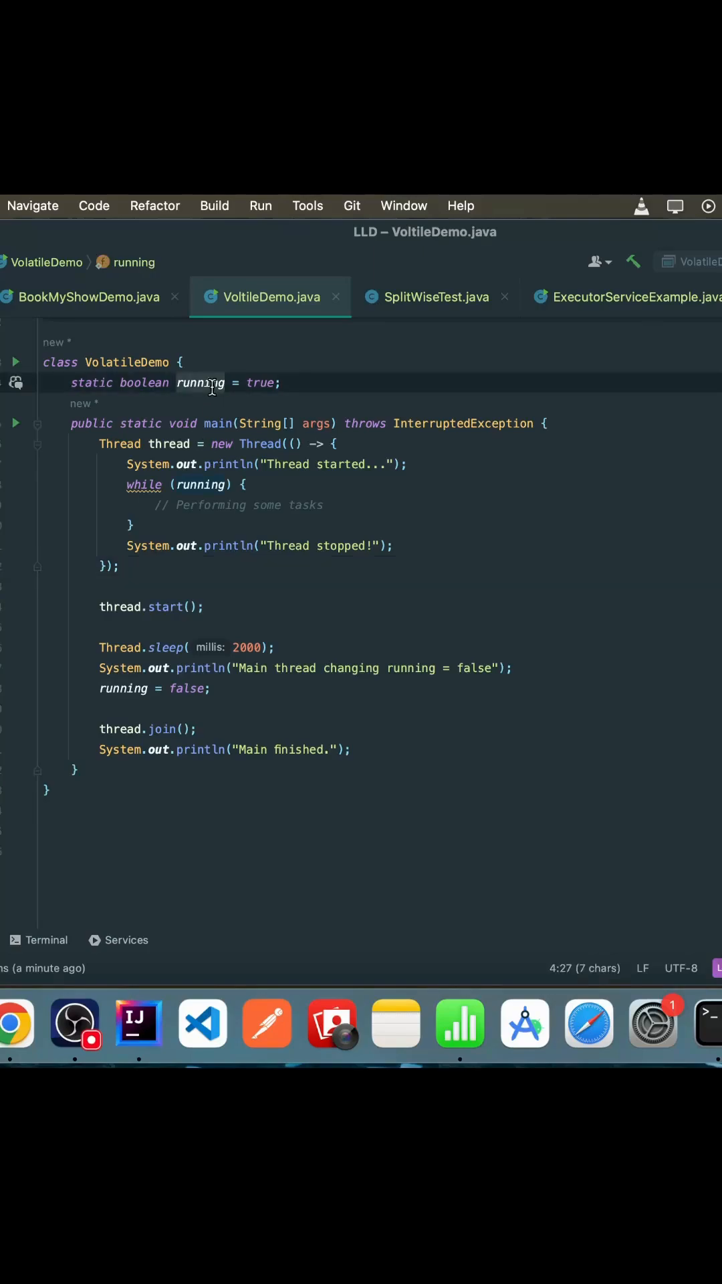
pyautogui.moveTo(258, 588)
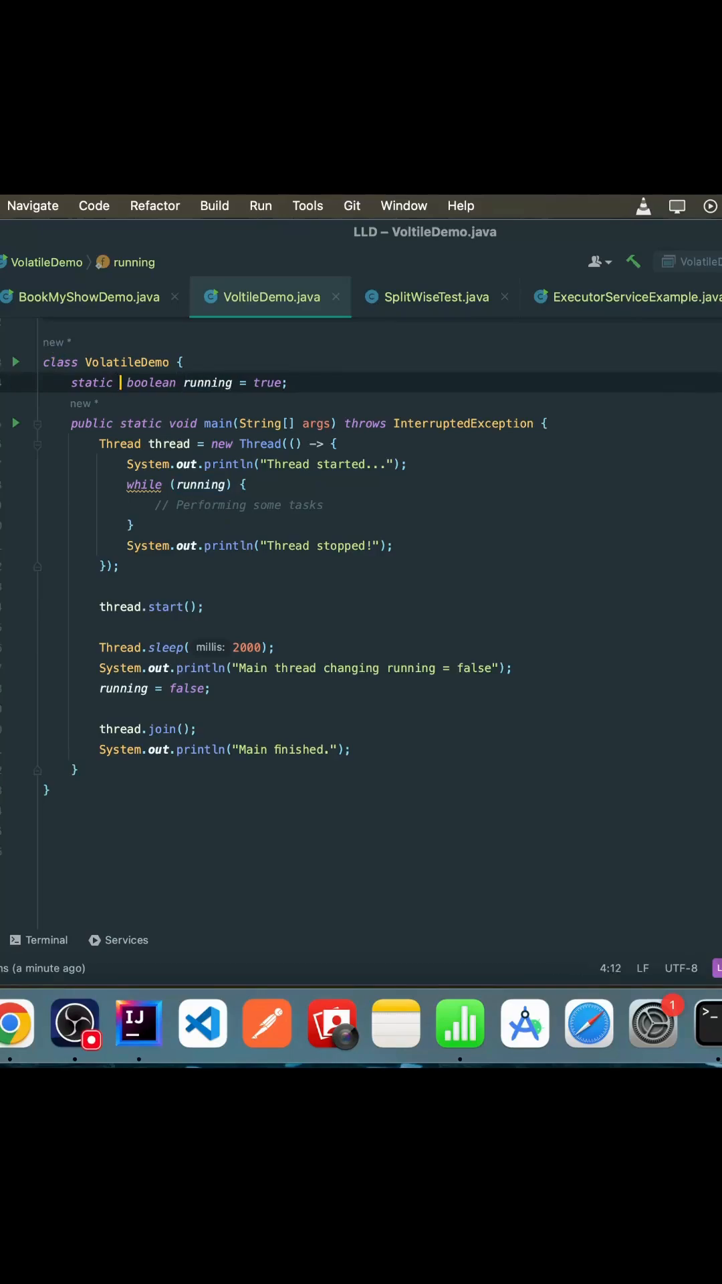
# Insert 'volatile' after 'static' in the running field declaration.
pyautogui.write('volatile')
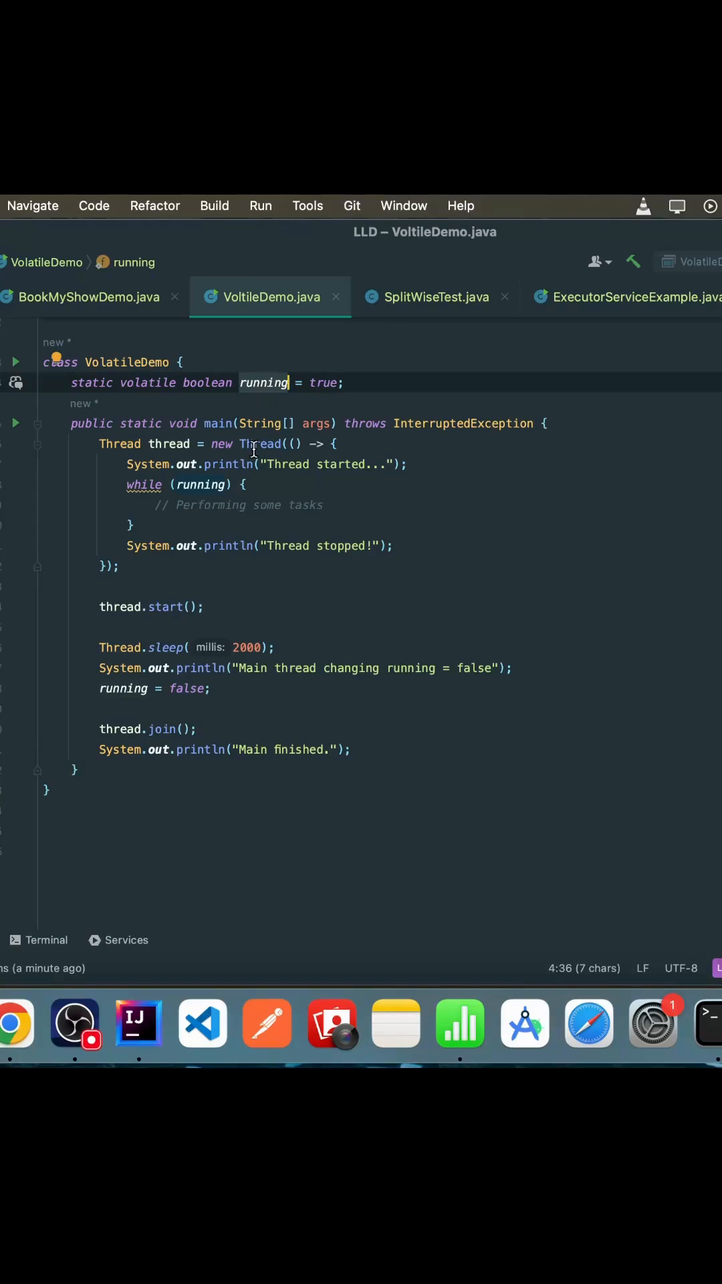
pyautogui.moveTo(258, 396)
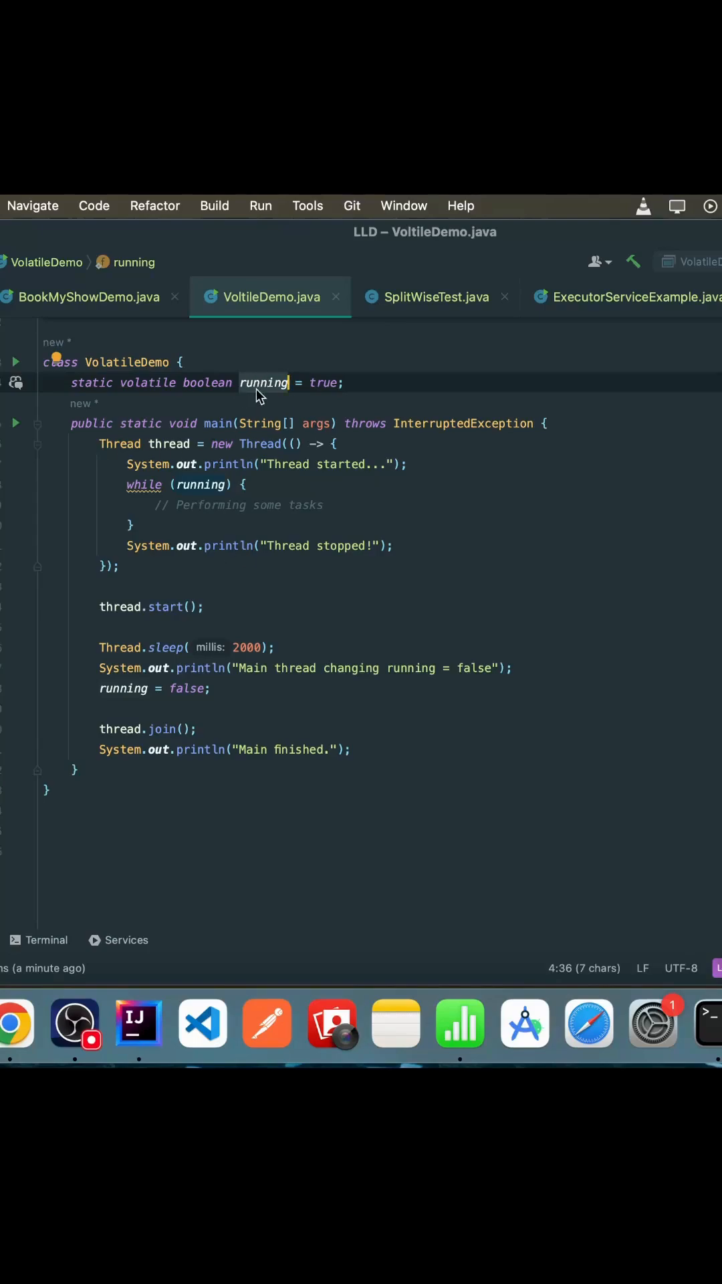
pyautogui.moveTo(293, 492)
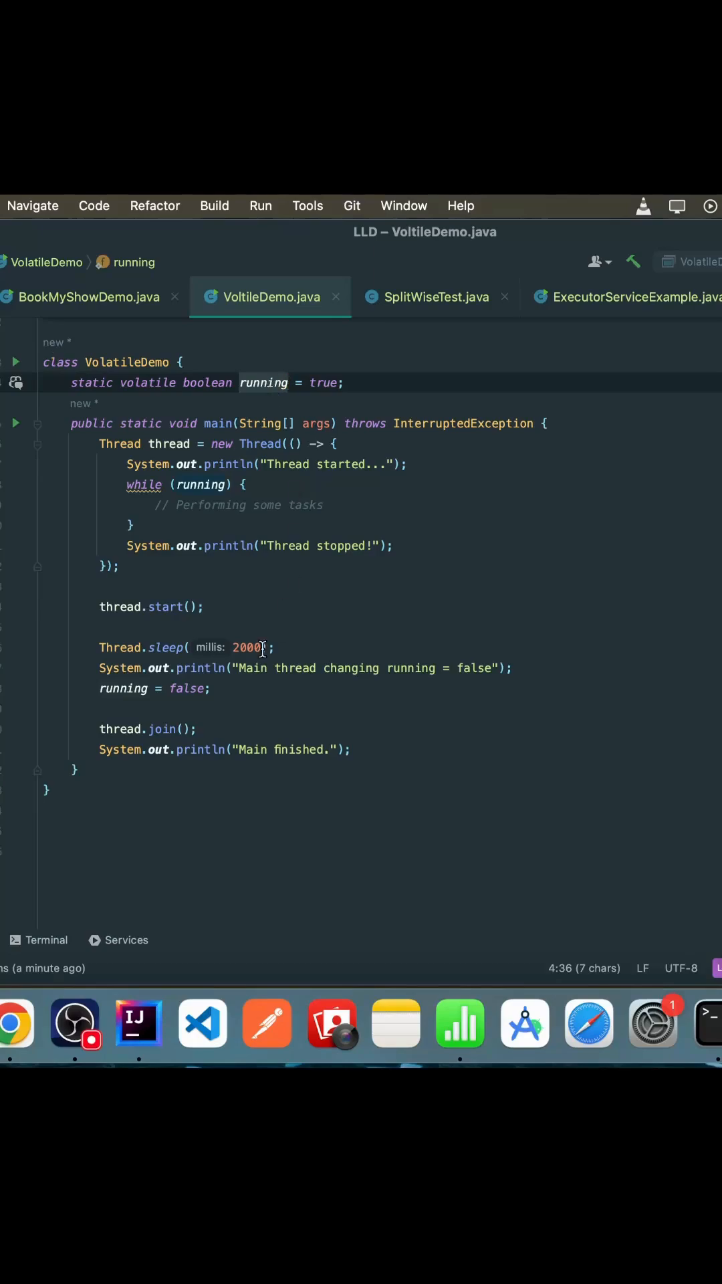
pyautogui.moveTo(222, 457)
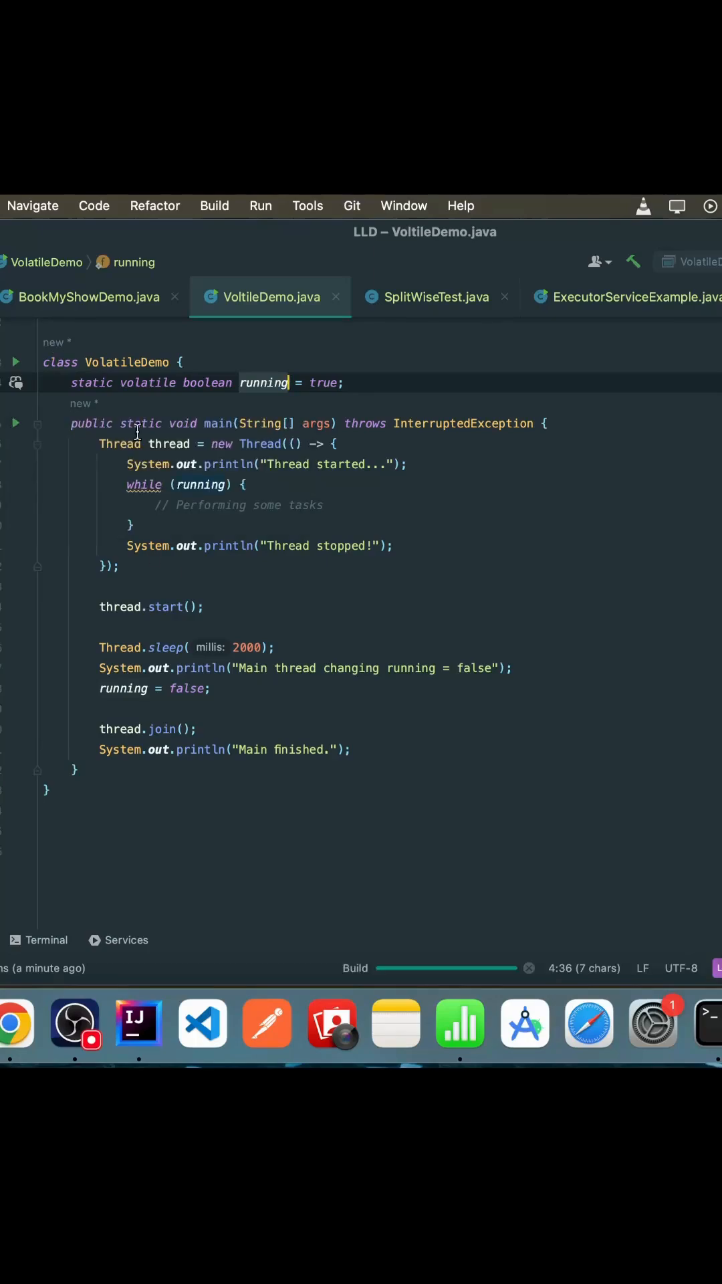
# Rerun VolatileDemo, getting 'Thread stopped!', 'Main finished.' and exit code 0.
pyautogui.click(709, 205)
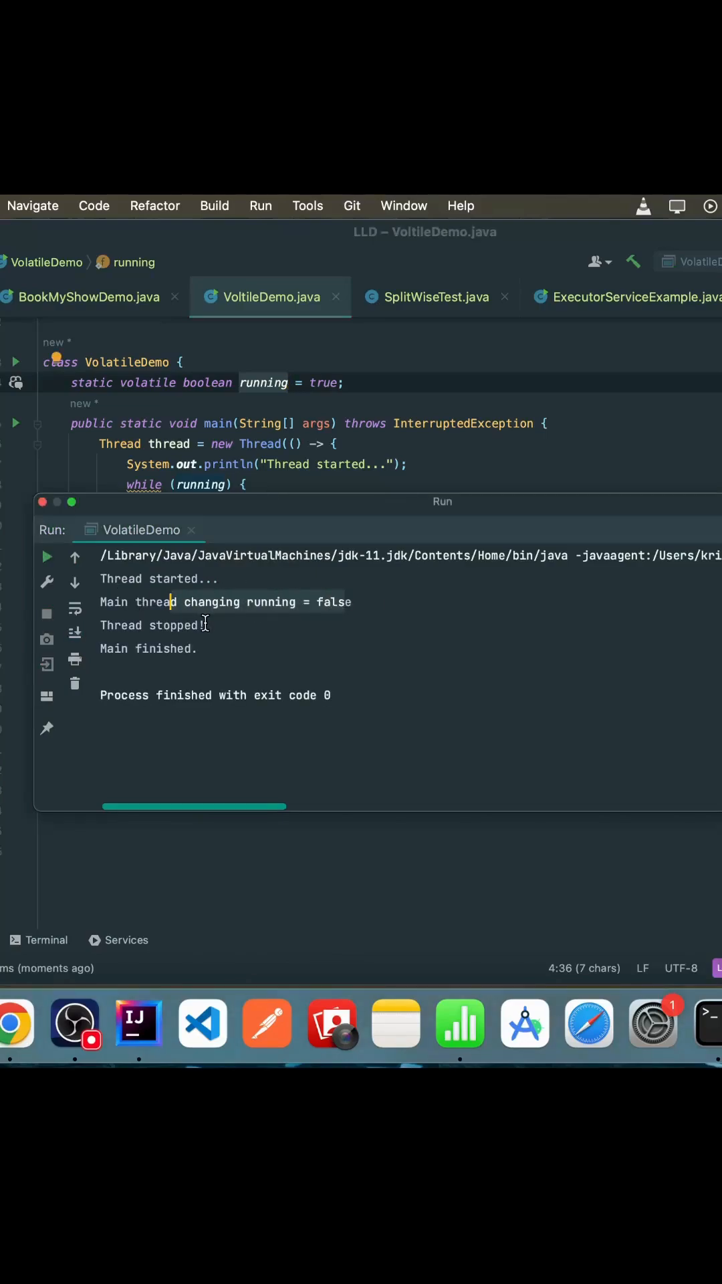
pyautogui.moveTo(147, 657)
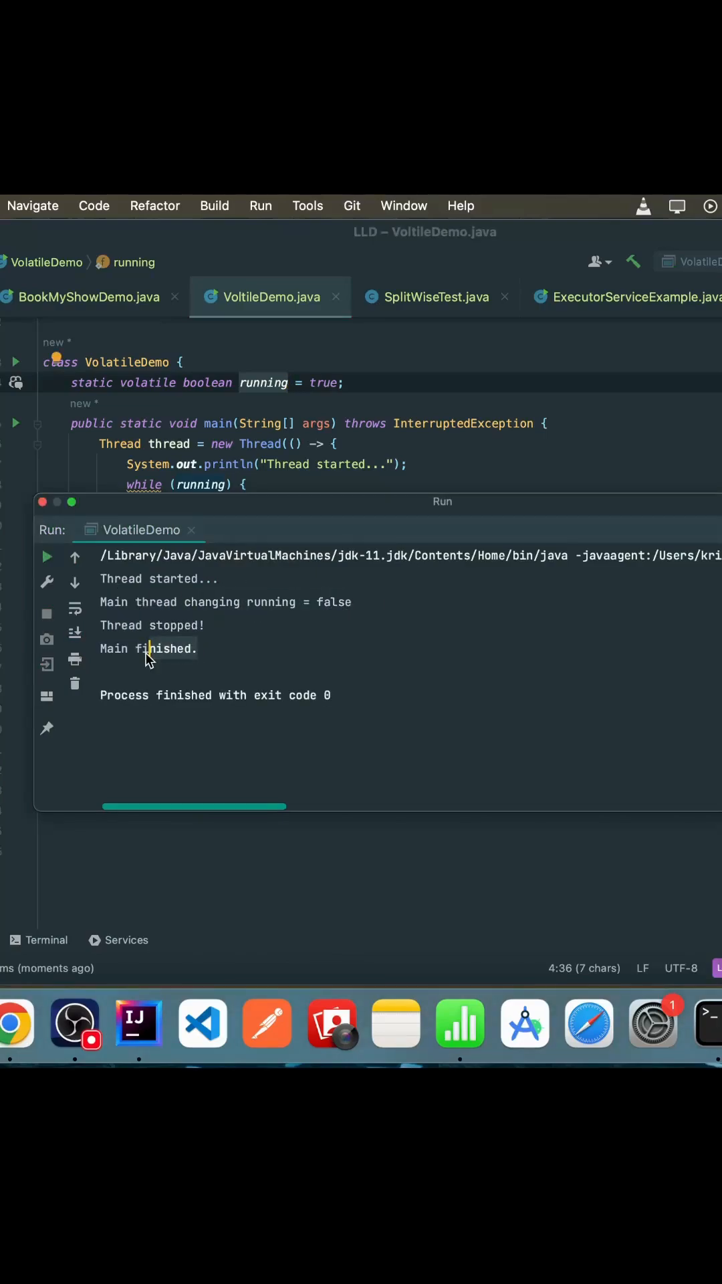